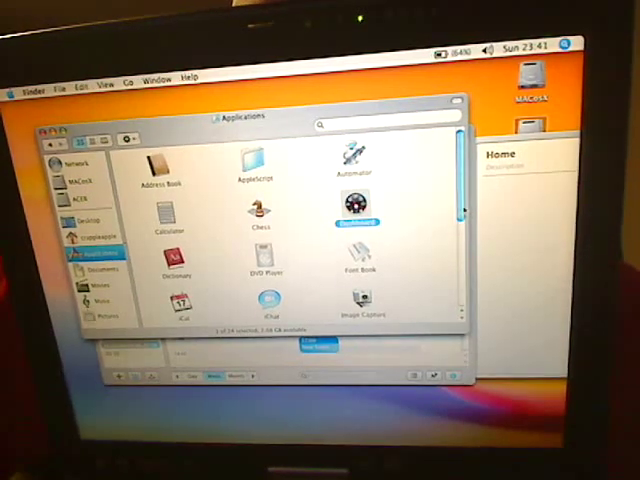
scroll("down", 3)
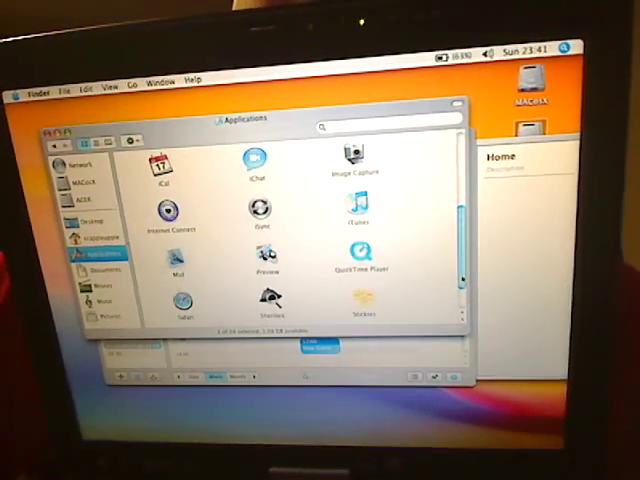